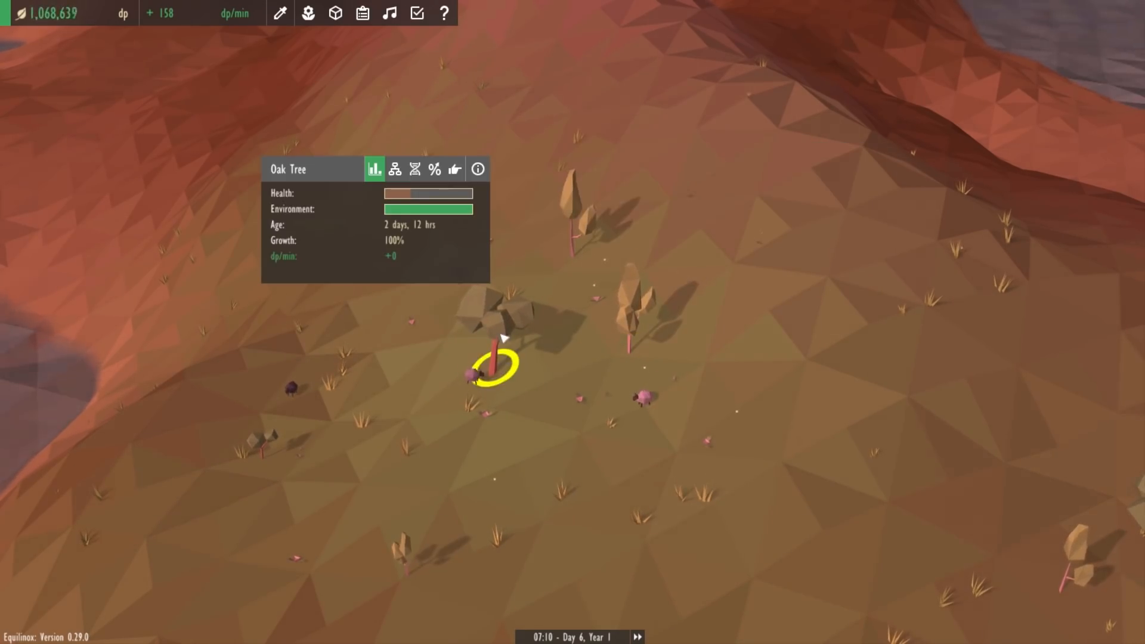
- Check the Spindly Tree and Apple Tree unlock requirements, then select a sheep to list its evolutions
click(393, 169)
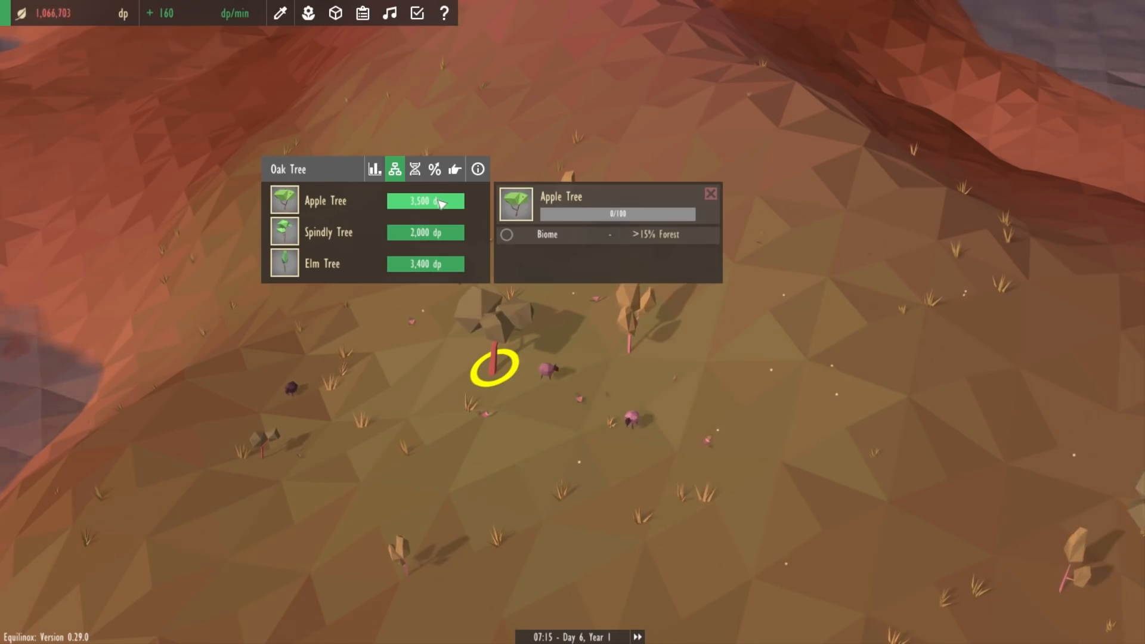
click(424, 264)
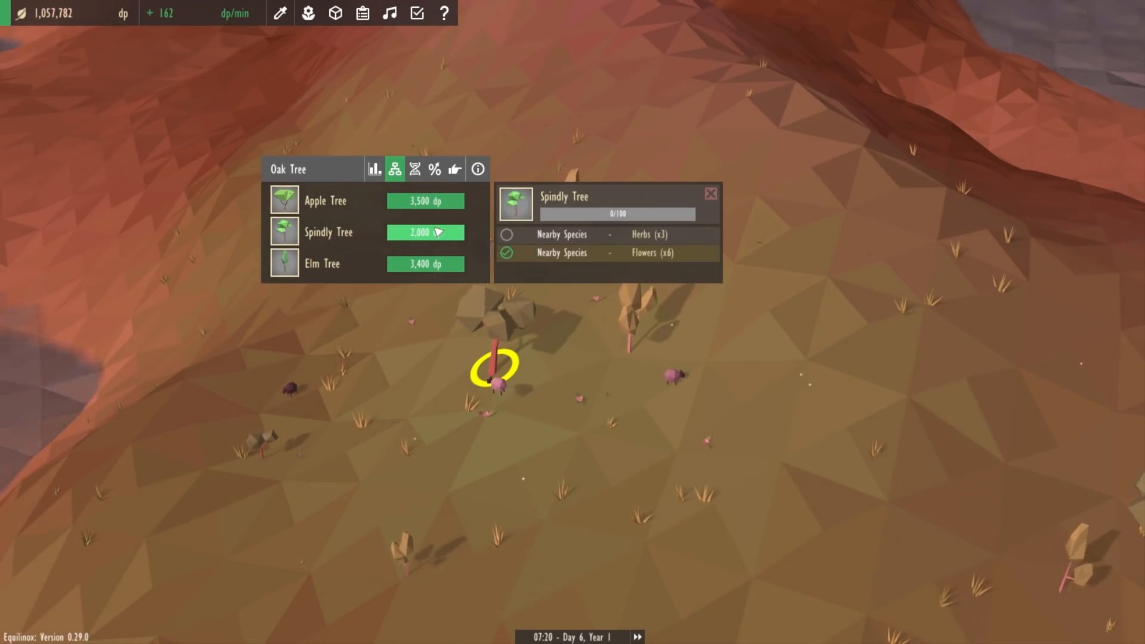
click(325, 200)
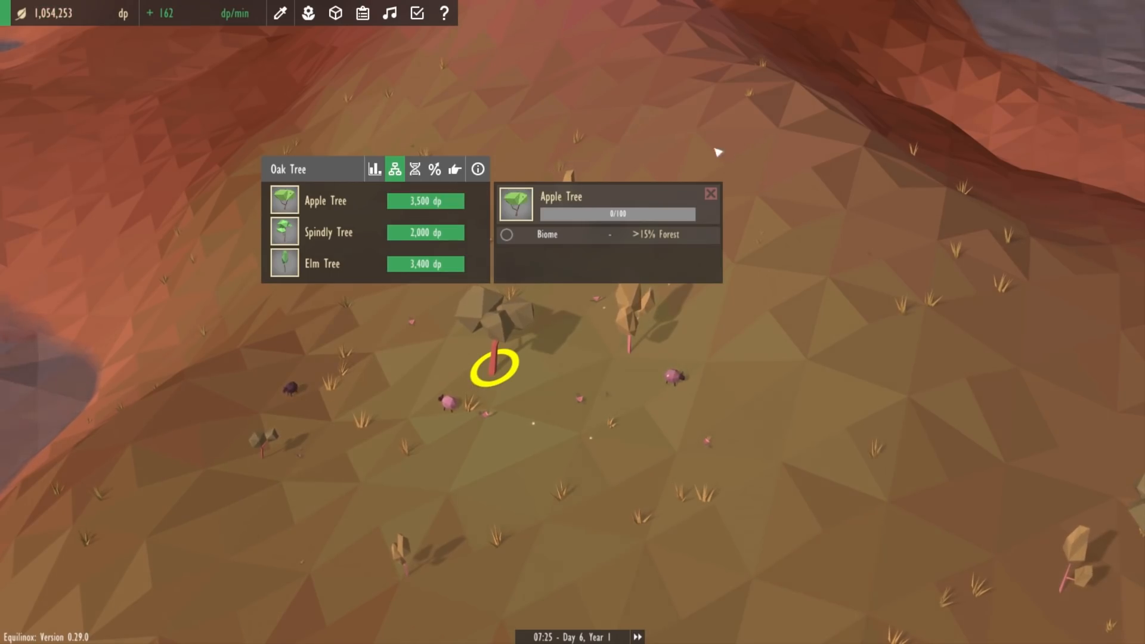
click(670, 381)
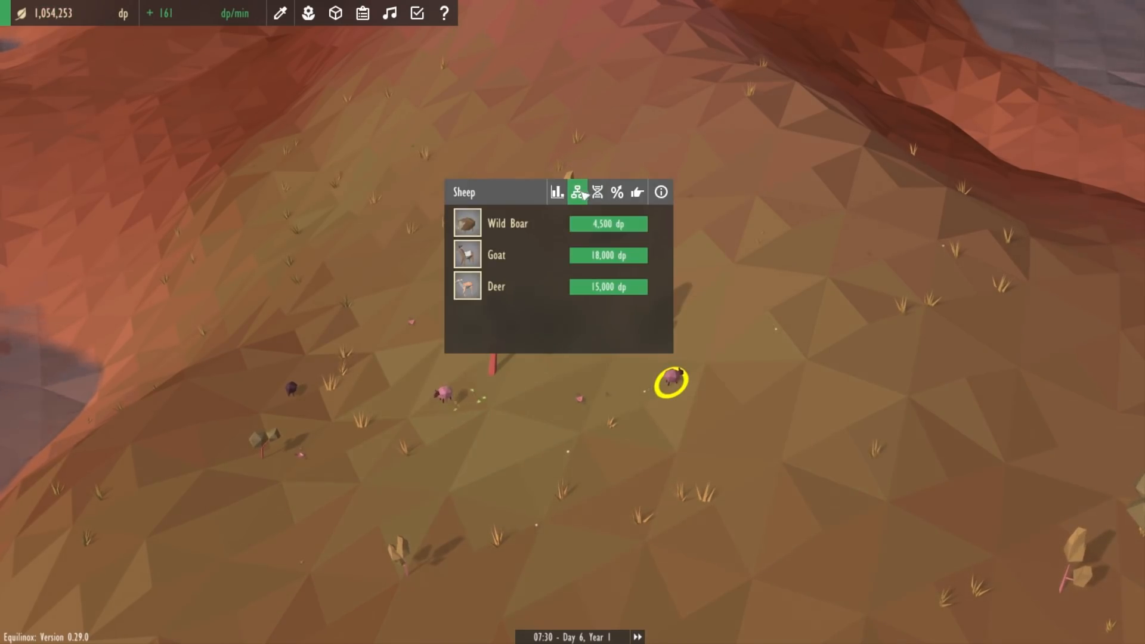